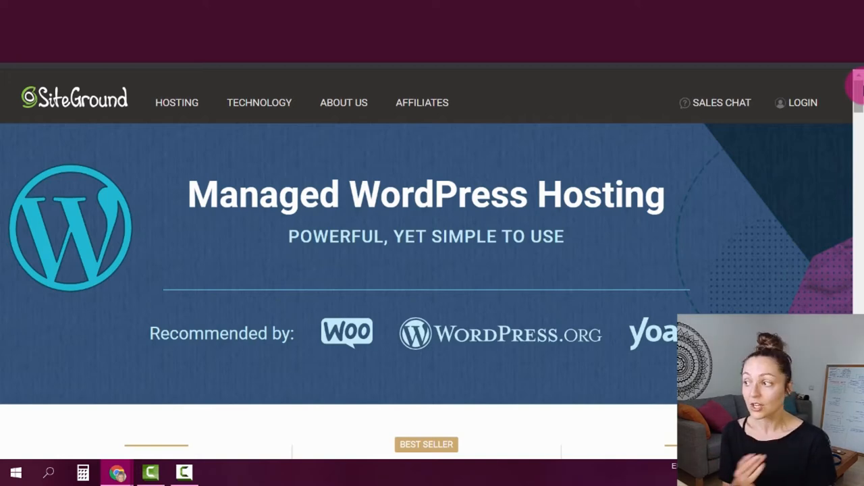
Pick GET PLAN under SiteGround's StartUp hosting plan
scroll("down", 3)
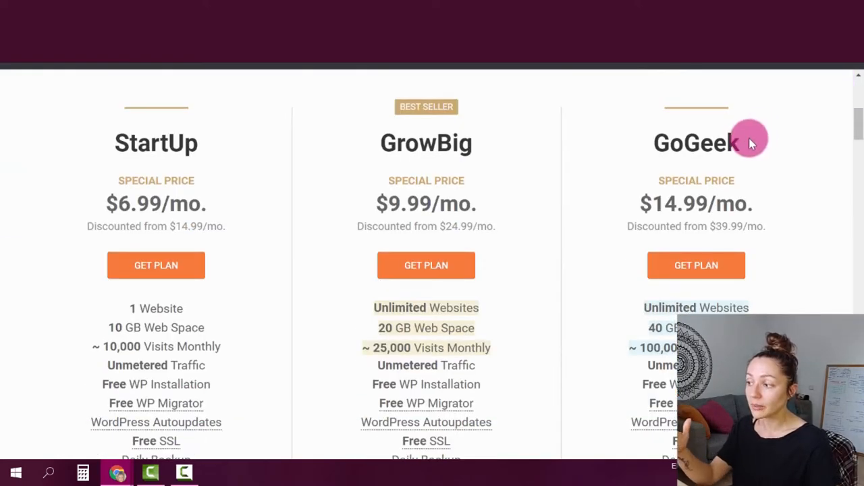
mouse_move(566, 162)
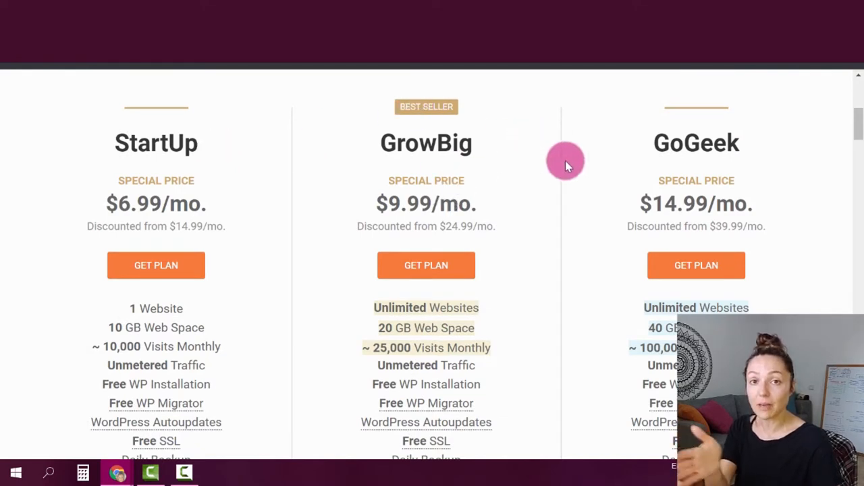
mouse_move(372, 363)
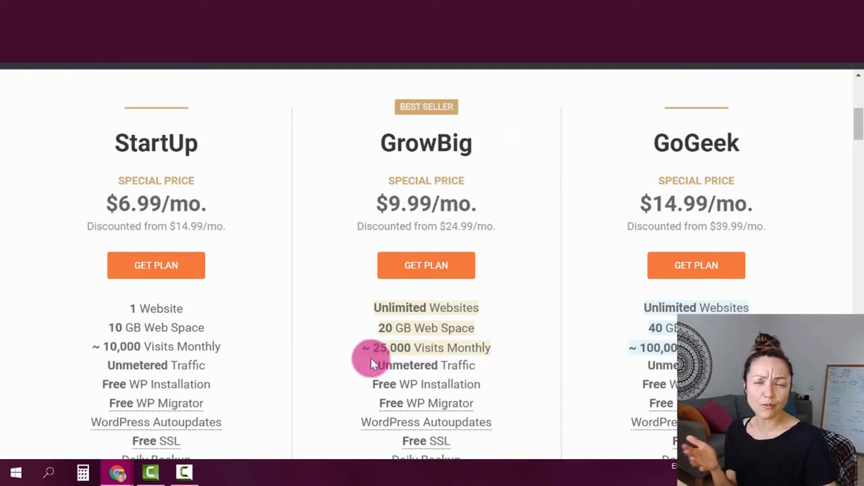
mouse_move(156, 264)
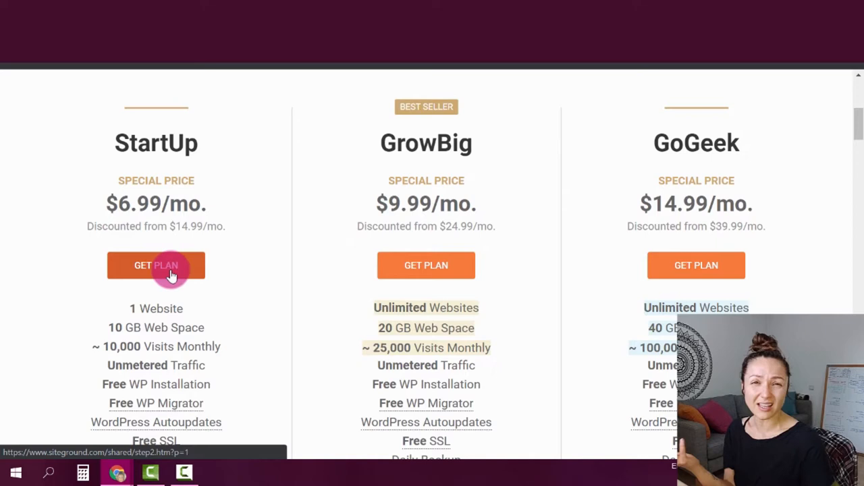
left_click(156, 264)
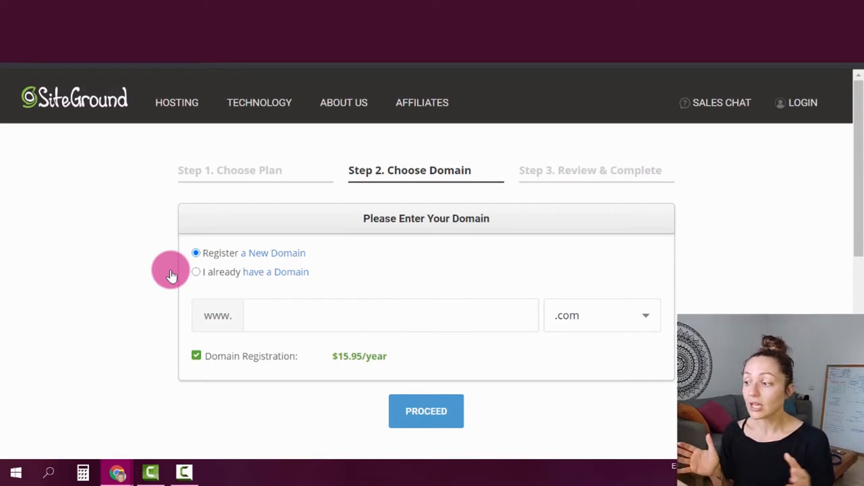
mouse_move(199, 284)
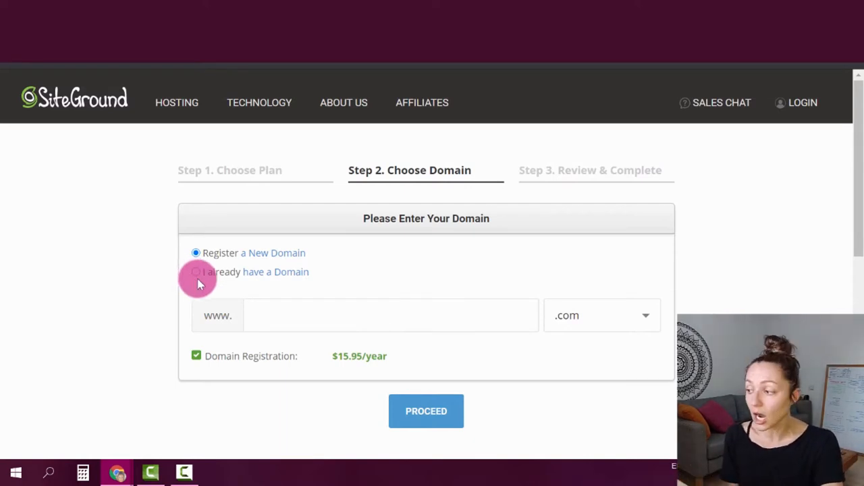
Choose 'I already have a Domain', enter the owned domain, and proceed to review
left_click(196, 271)
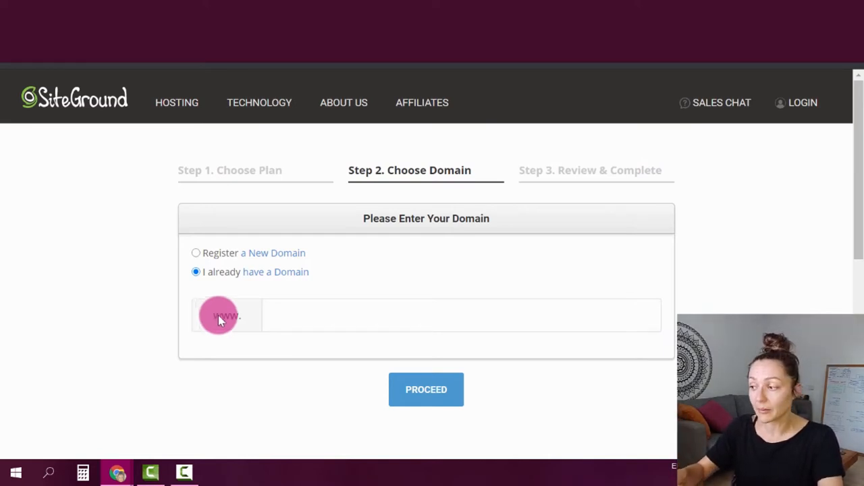
left_click(459, 316)
type("nataliyarey.com")
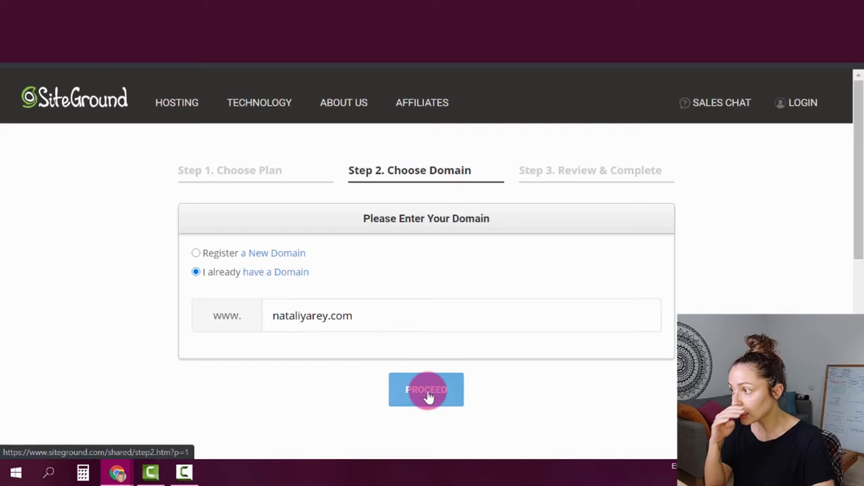
left_click(426, 389)
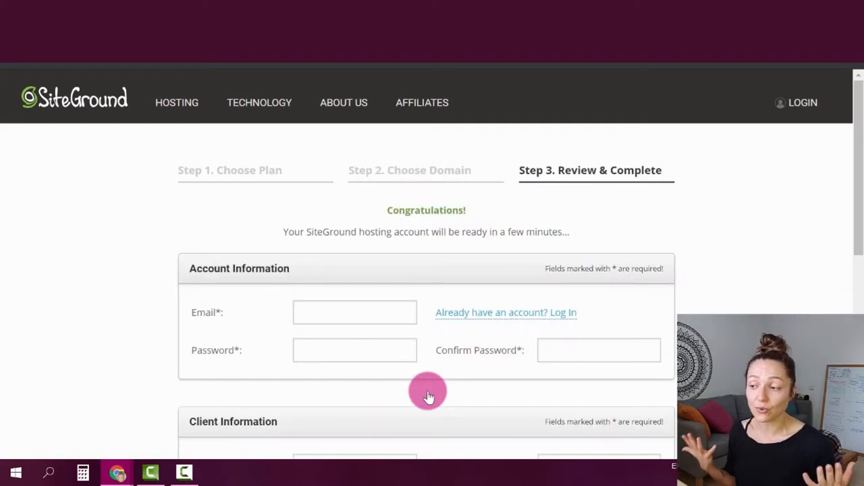
mouse_move(499, 319)
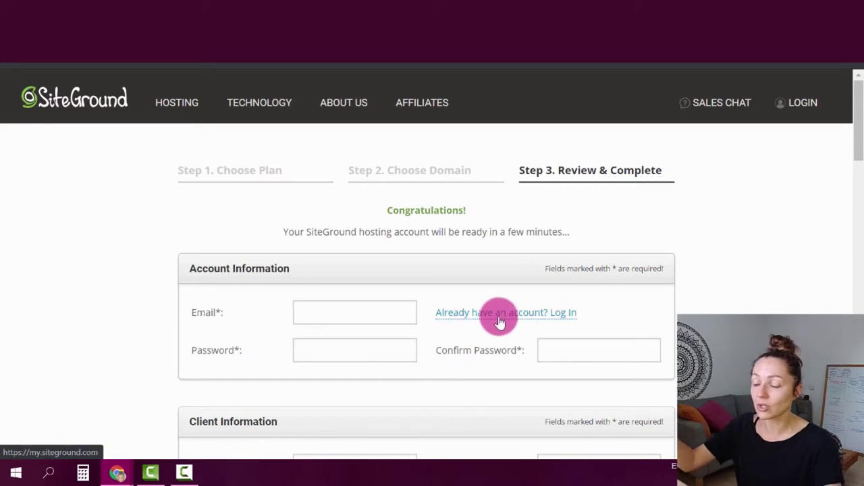
Check the 12-month StartUp order totalling 83.88 USD and pay now
scroll("down", 3)
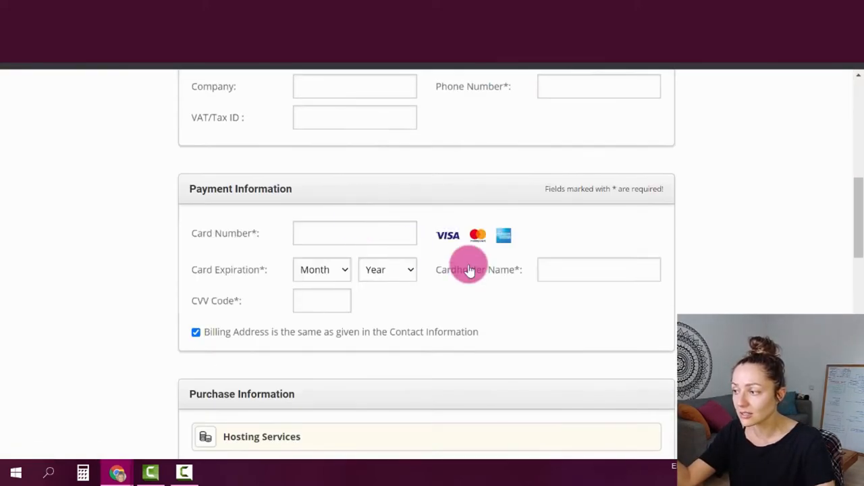
scroll("down", 3)
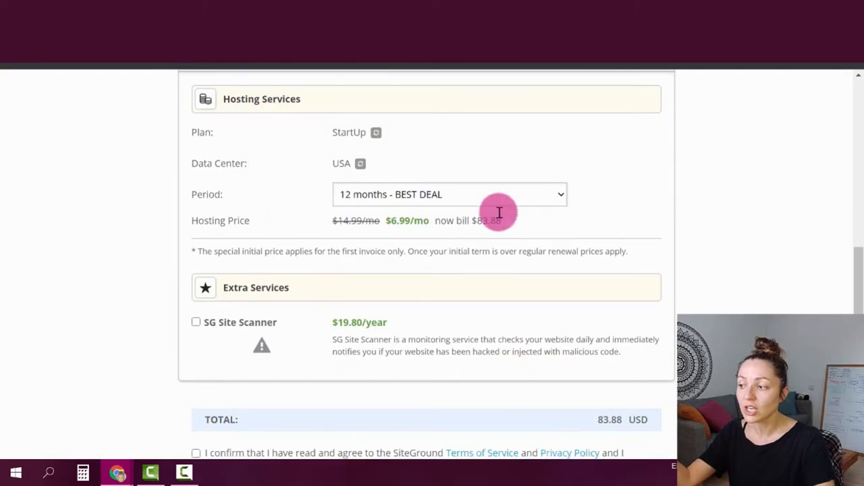
scroll("down", 3)
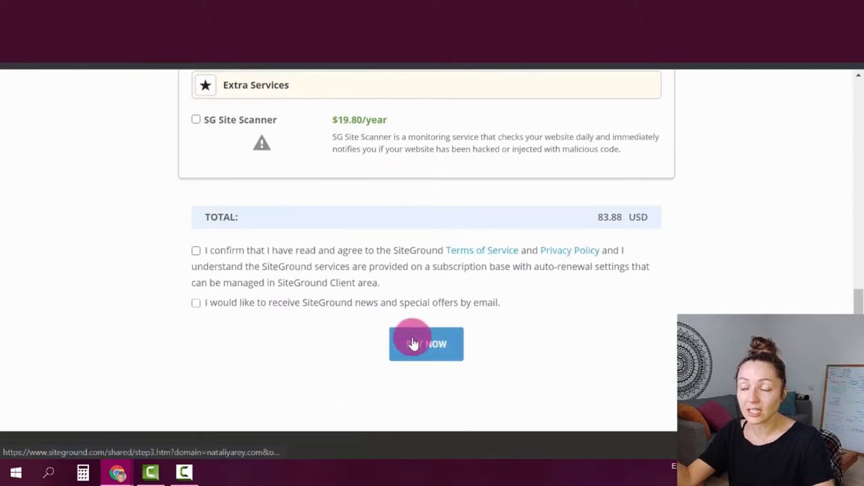
left_click(426, 343)
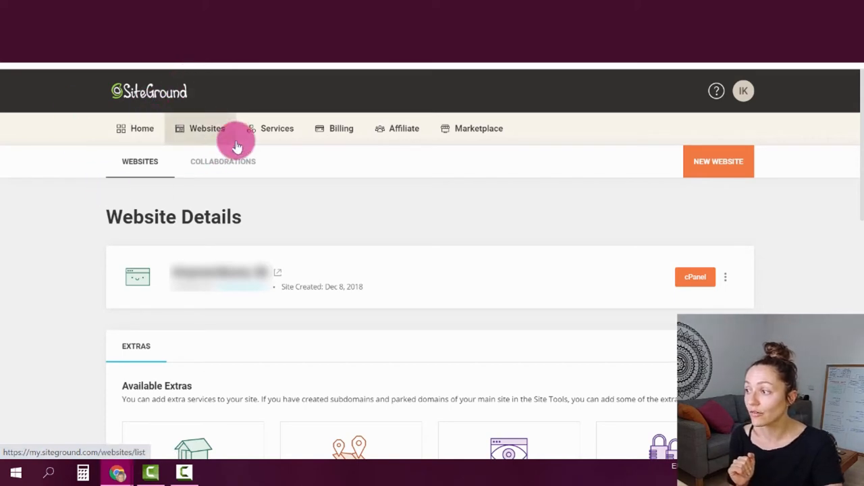
mouse_move(501, 370)
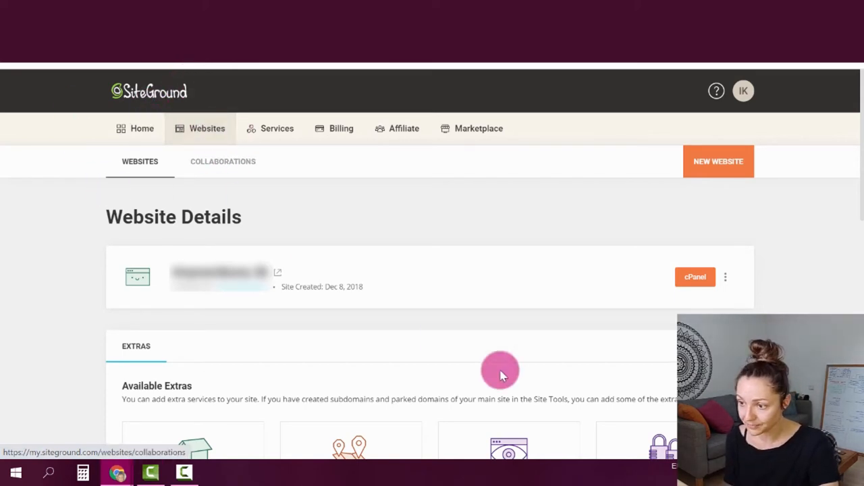
mouse_move(695, 278)
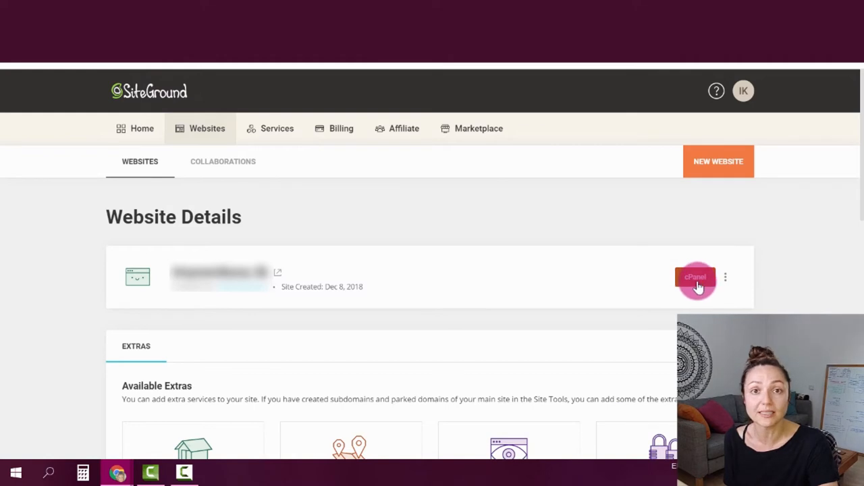
mouse_move(369, 185)
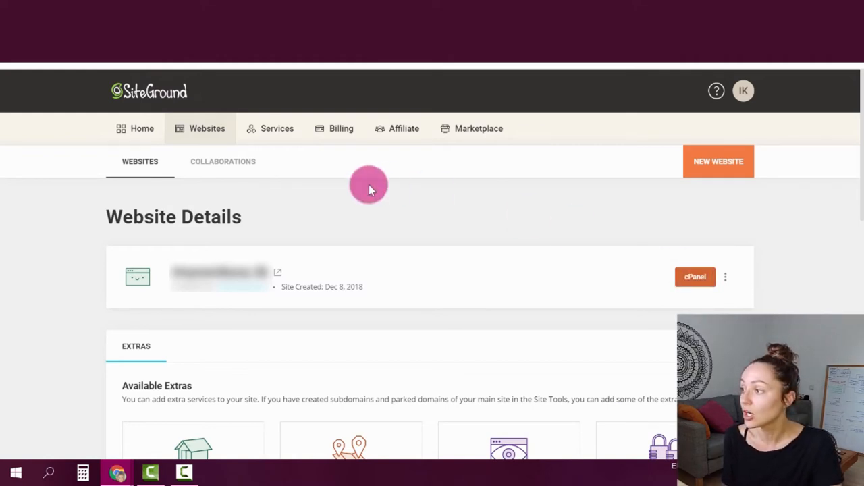
Launch cPanel for the hosted site from Website Details
left_click(694, 276)
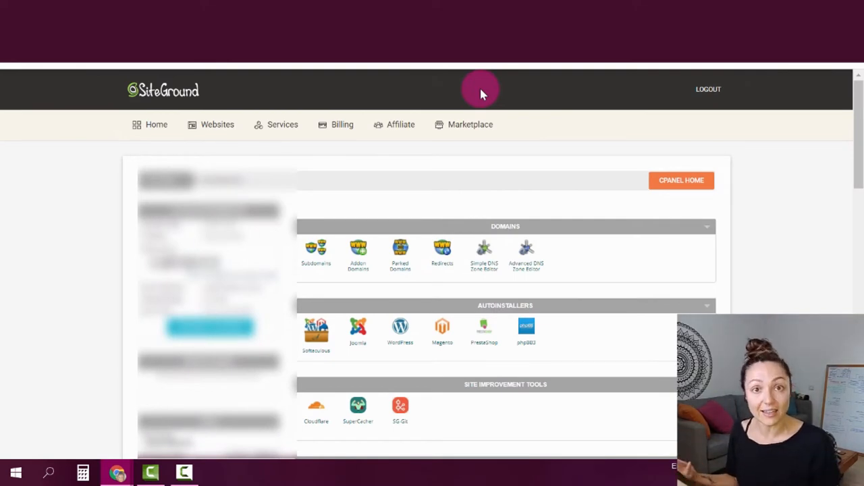
mouse_move(309, 208)
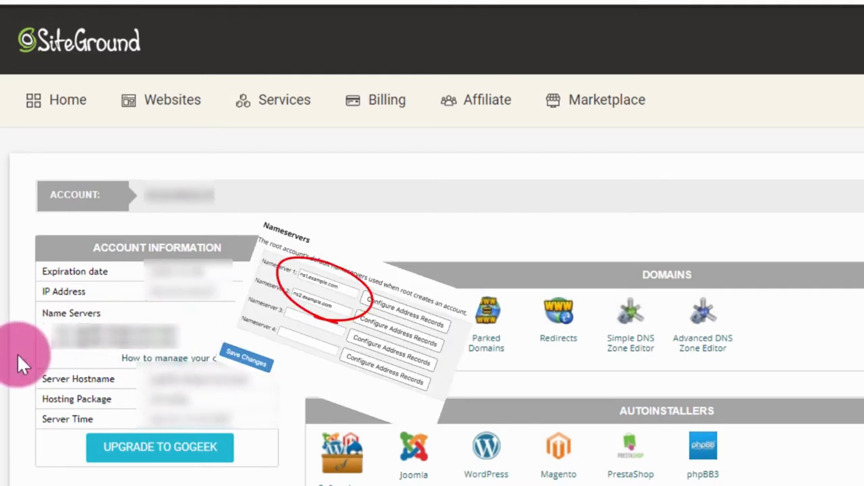
mouse_move(51, 398)
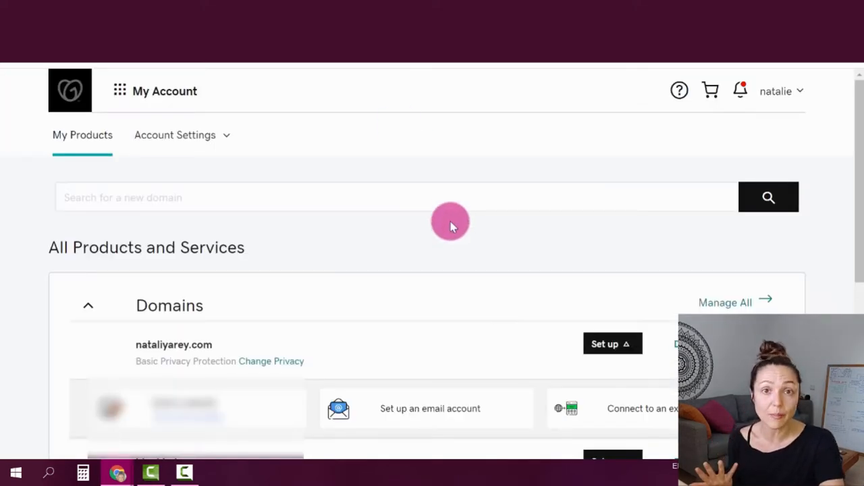
mouse_move(407, 244)
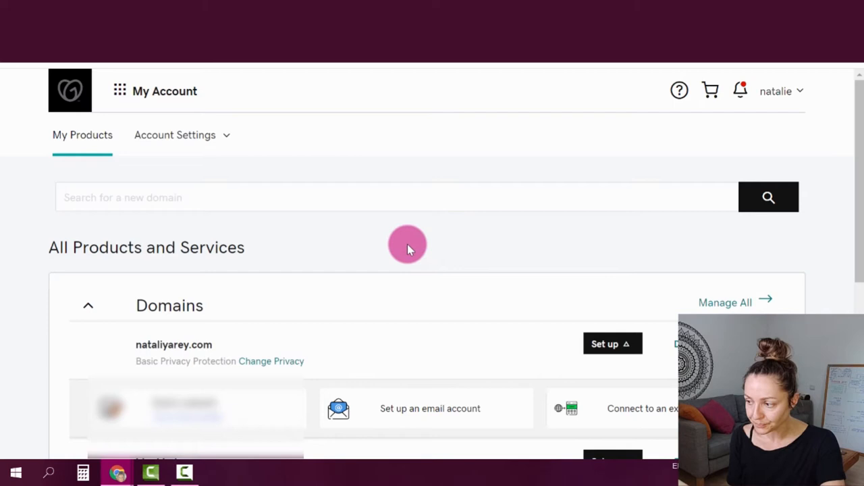
Choose Manage DNS from the ••• menu for nataliyarey.com in My Domains
scroll("down", 3)
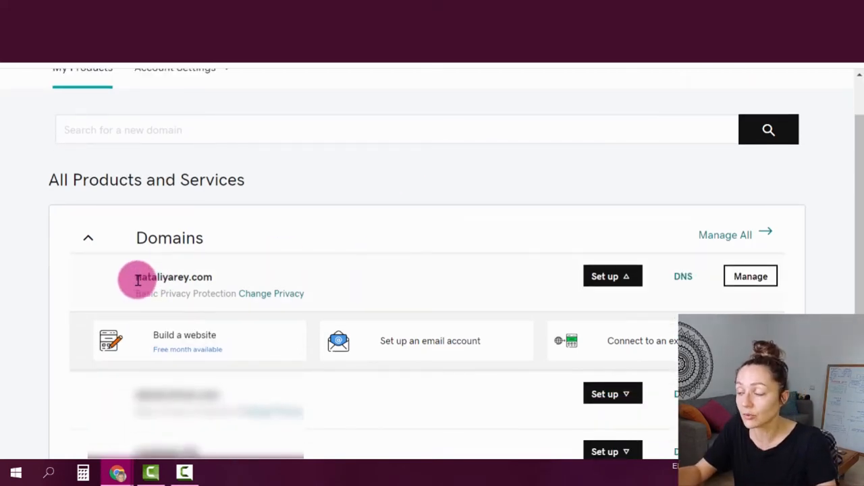
mouse_move(304, 314)
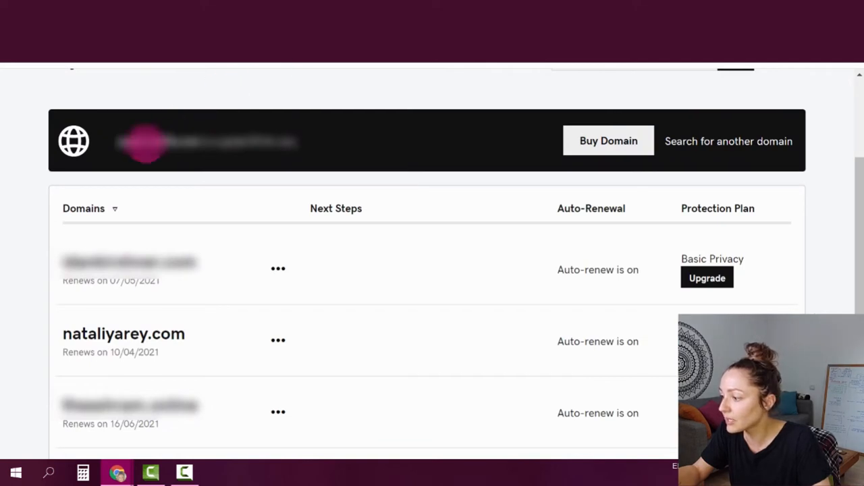
left_click(278, 340)
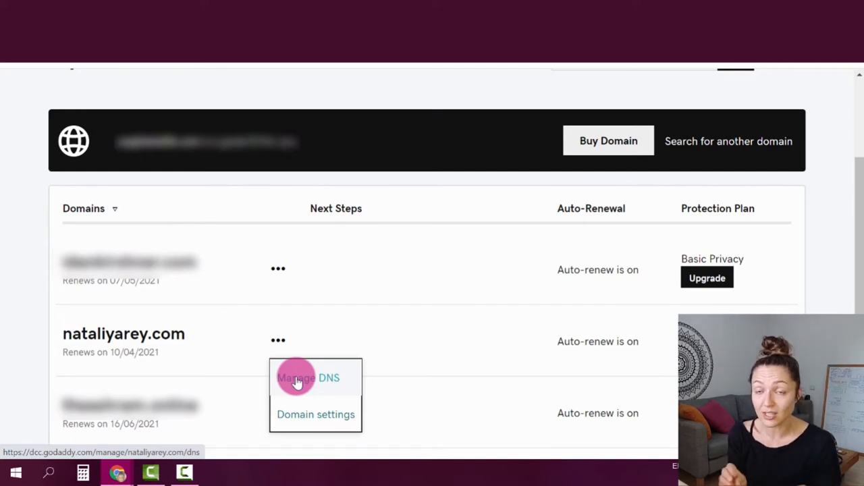
mouse_move(360, 237)
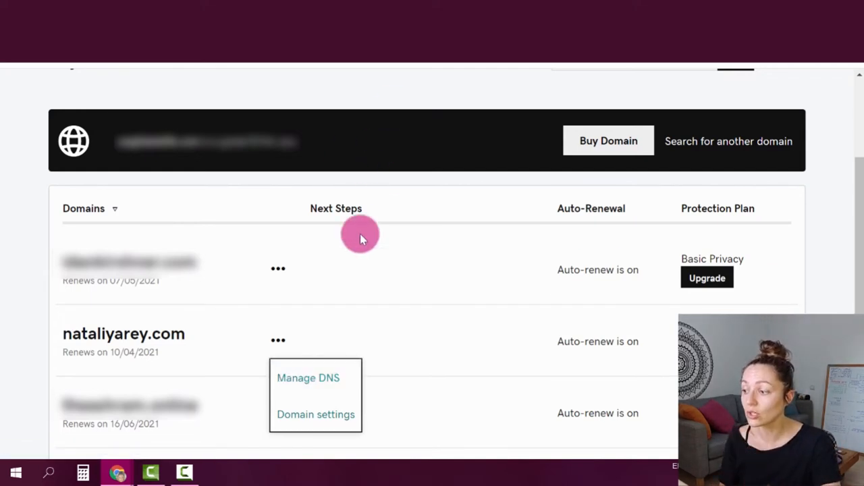
left_click(308, 377)
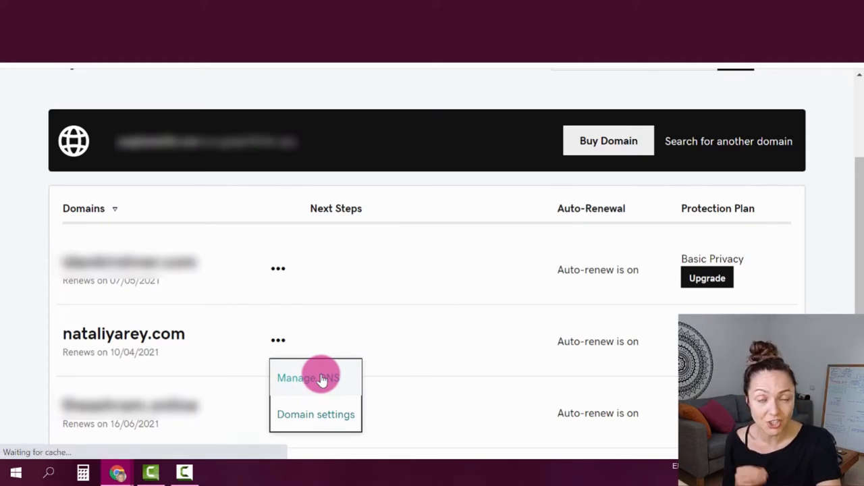
left_click(308, 377)
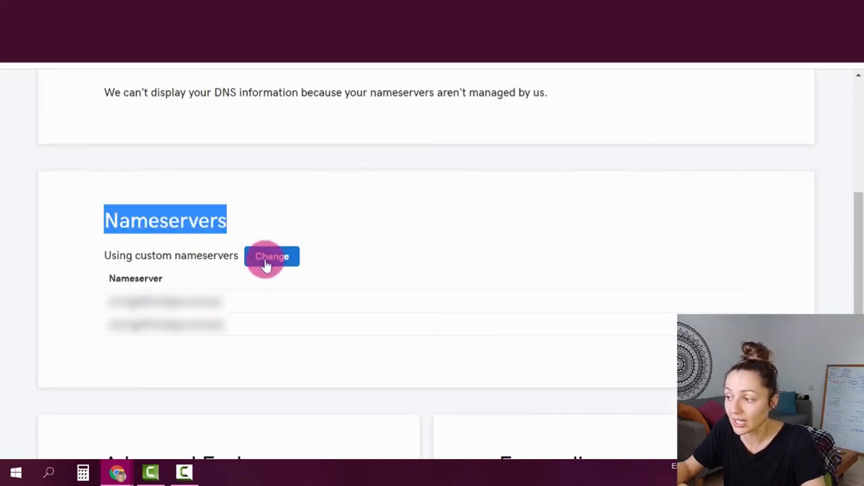
Change nataliyarey.com's nameservers to 'I'll use my own nameservers'
left_click(271, 256)
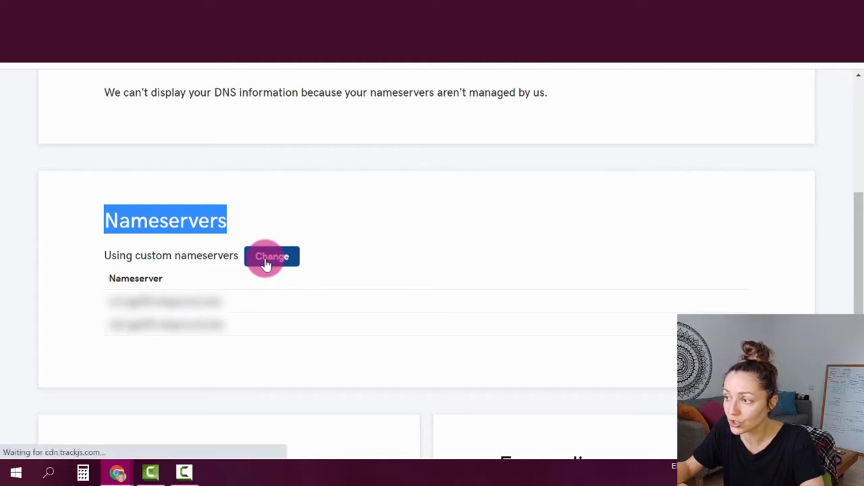
left_click(271, 256)
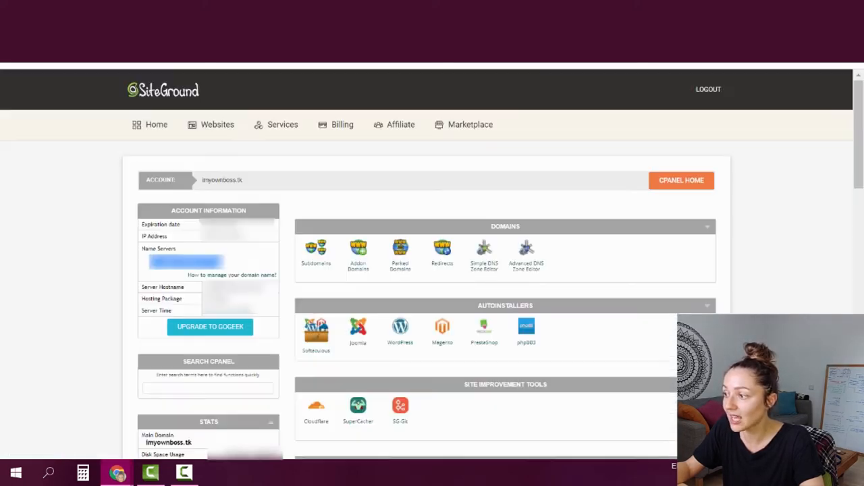
left_click(162, 260)
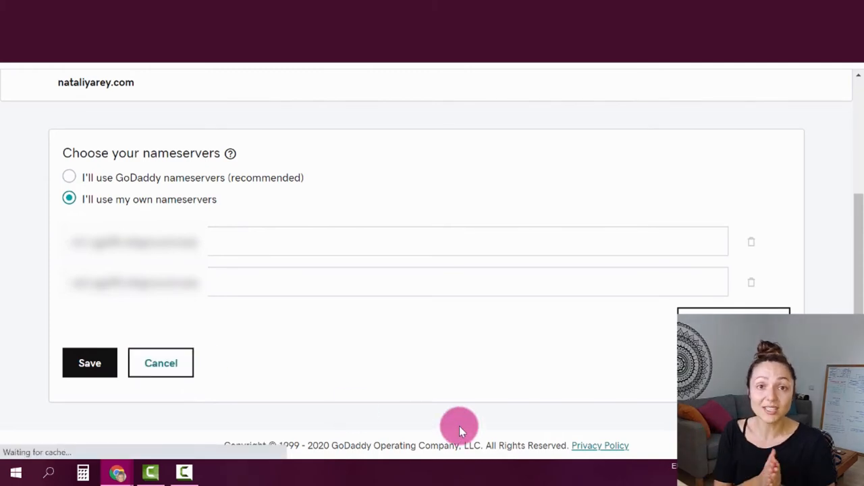
Save the SiteGround custom nameservers in GoDaddy's nameserver editor
left_click(89, 363)
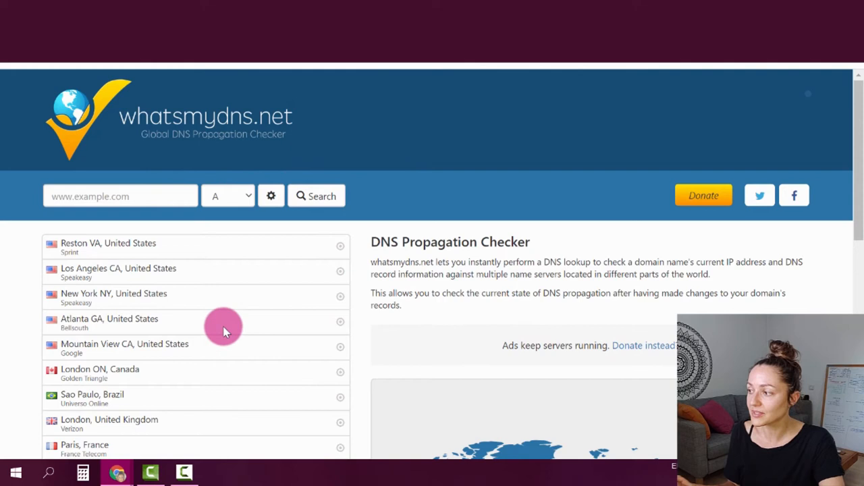
Run a whatsmydns.net NS record lookup for nataliyarey.com
left_click(121, 196)
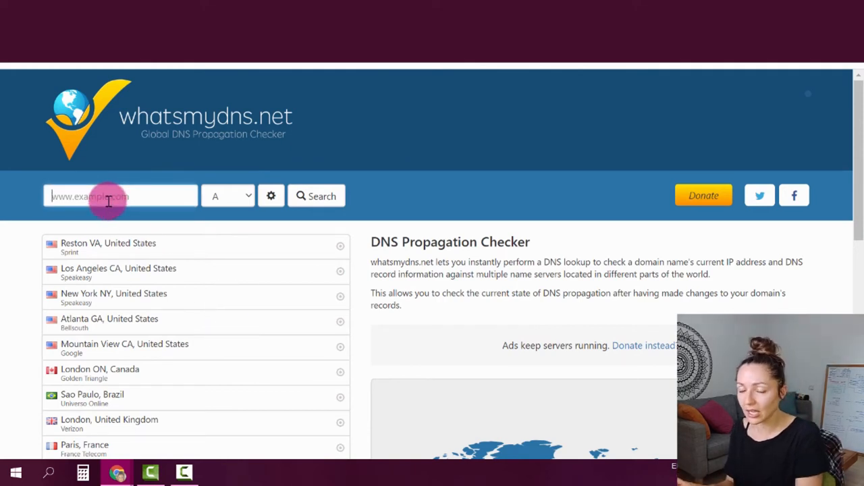
type("nataliy")
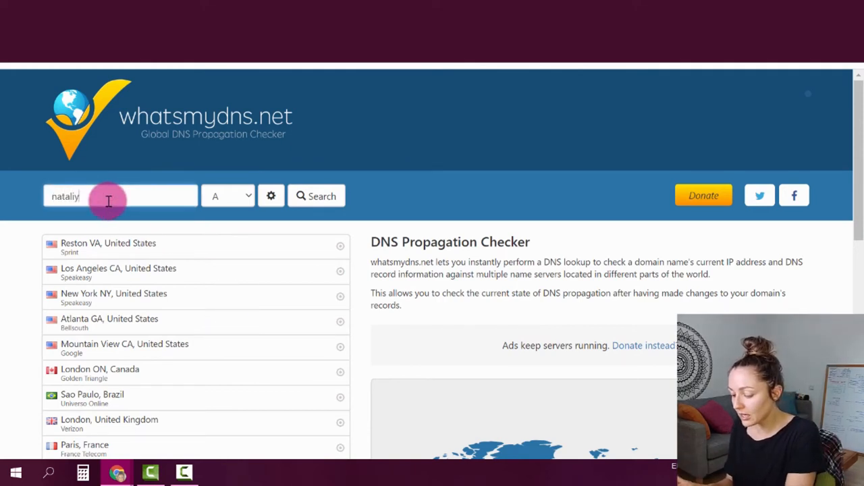
type("arey.com")
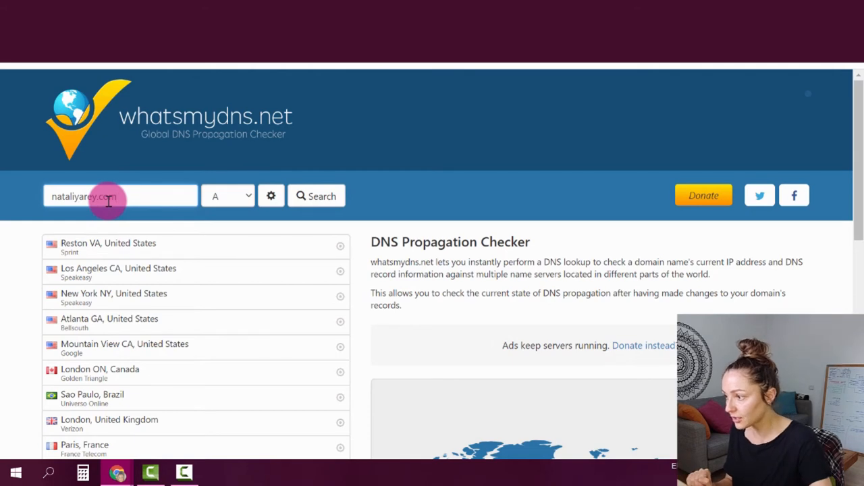
left_click(228, 196)
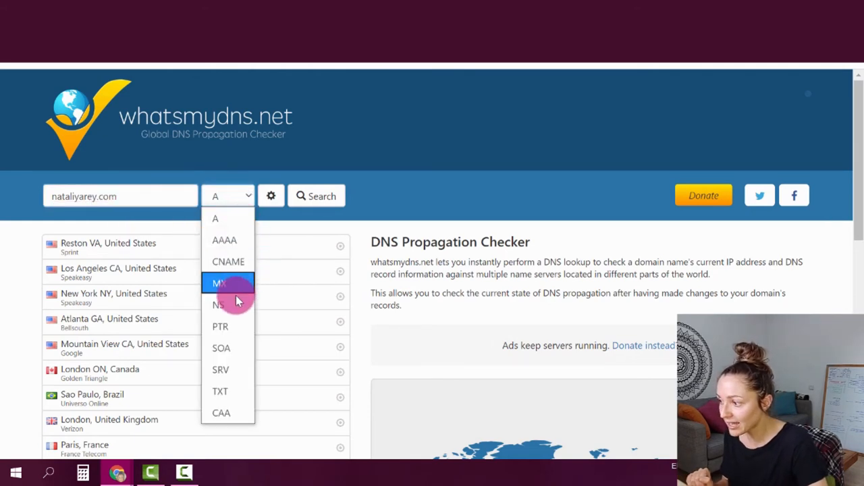
left_click(218, 304)
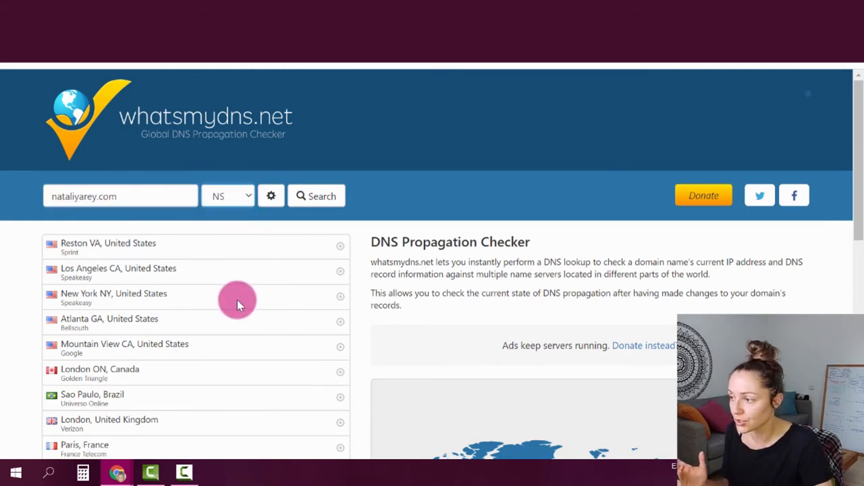
mouse_move(317, 195)
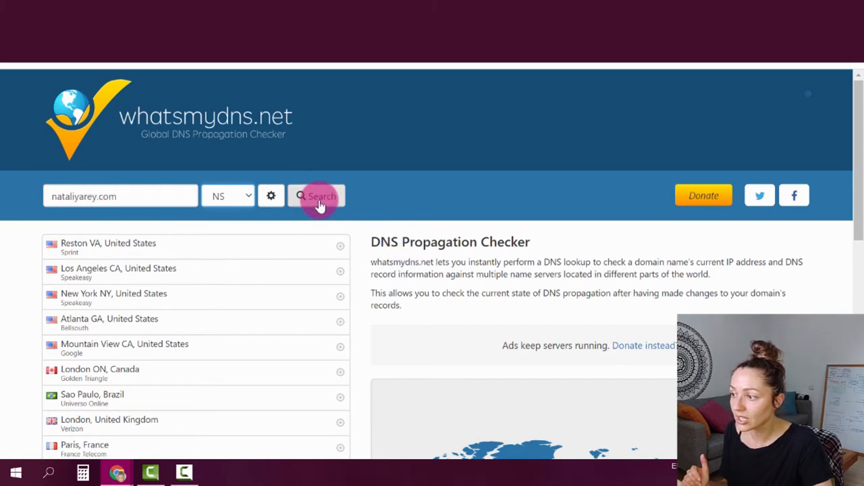
left_click(316, 196)
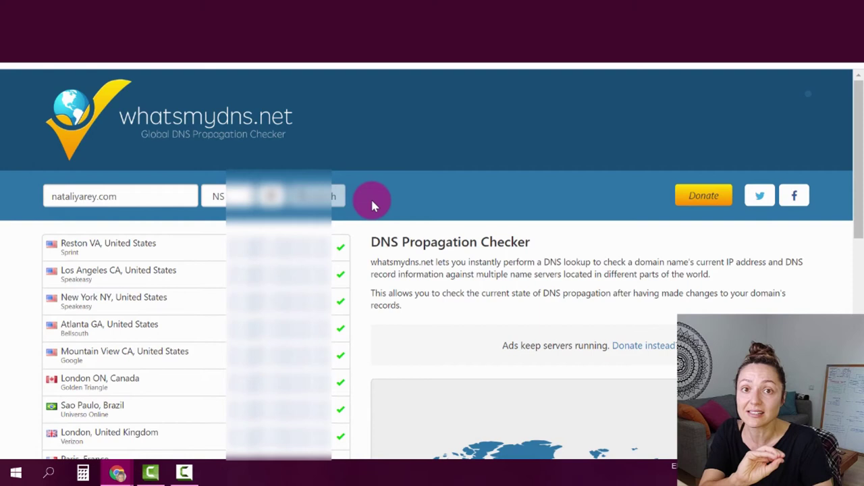
scroll("down", 3)
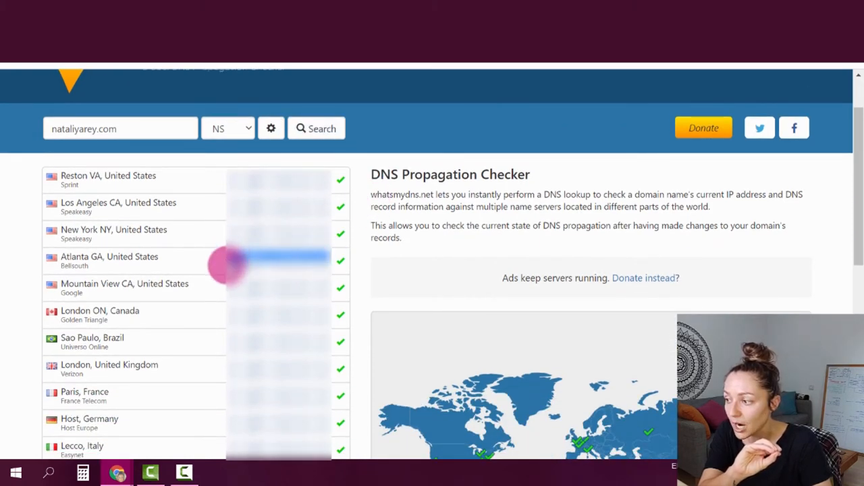
mouse_move(358, 274)
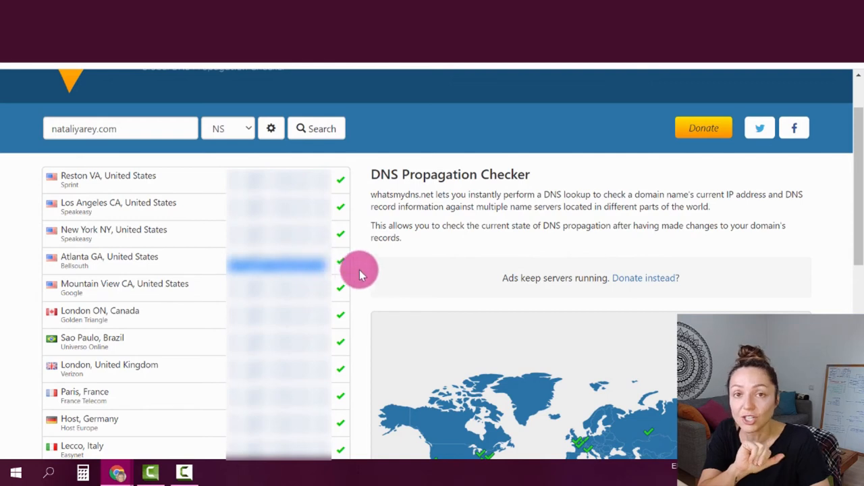
mouse_move(341, 284)
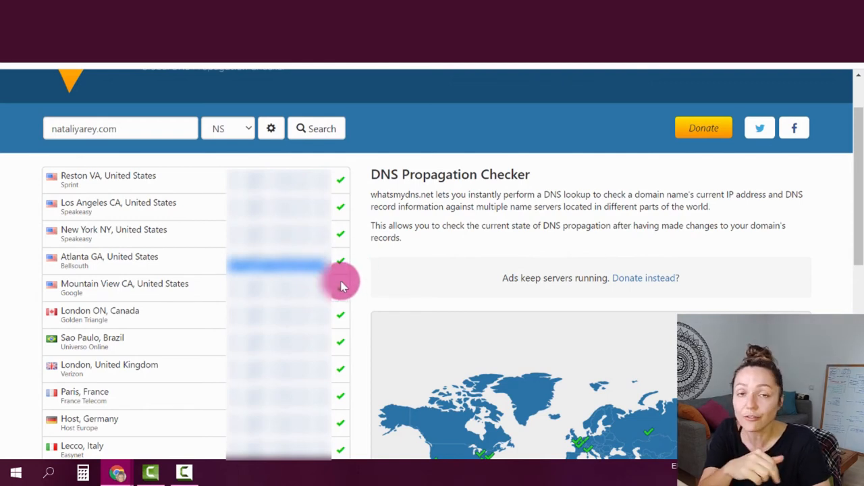
mouse_move(341, 291)
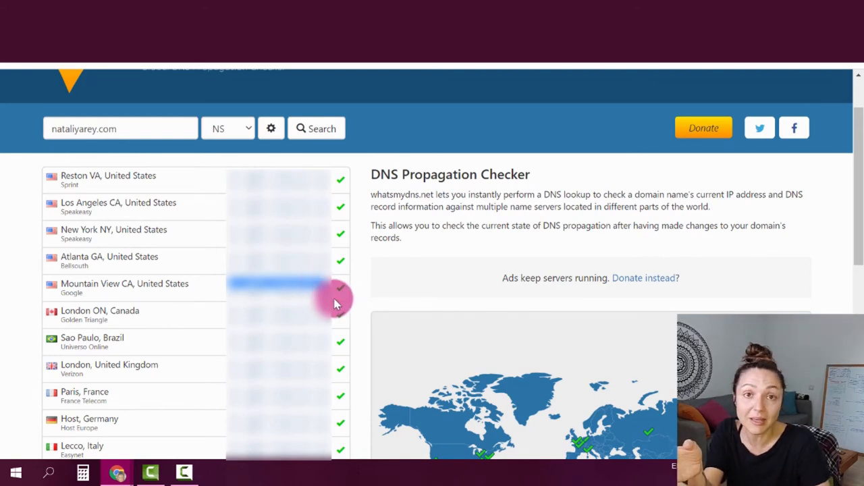
scroll("down", 3)
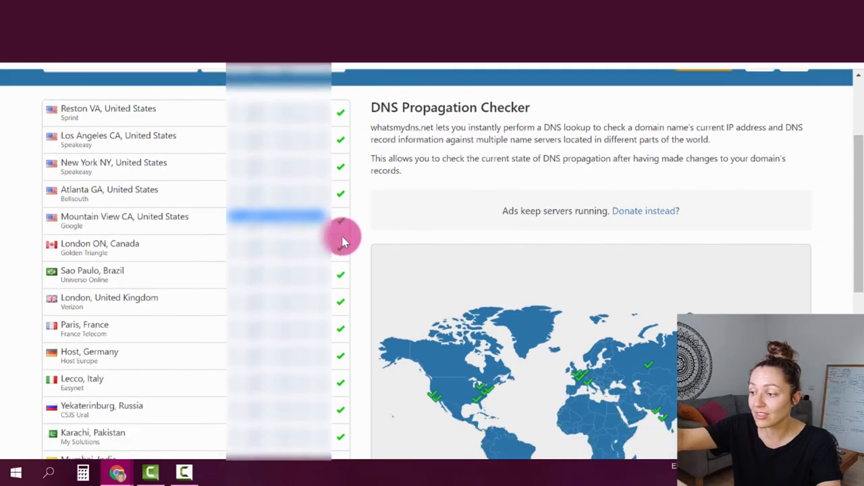
scroll("down", 3)
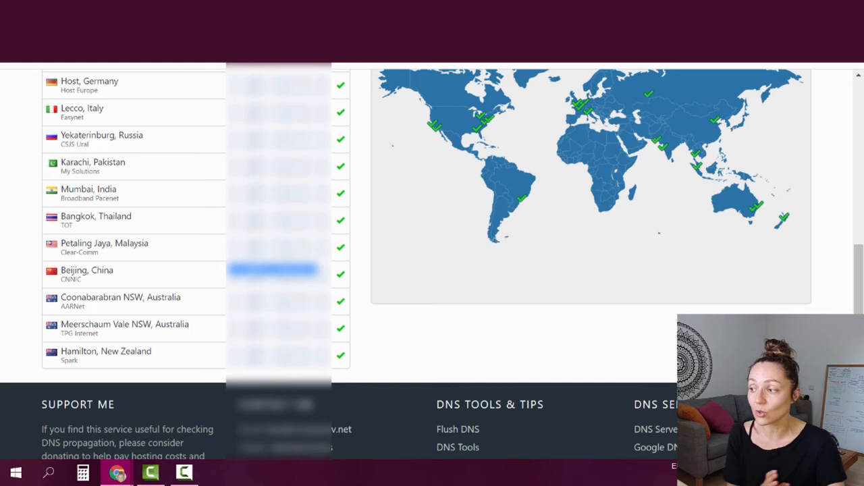
scroll("up", 3)
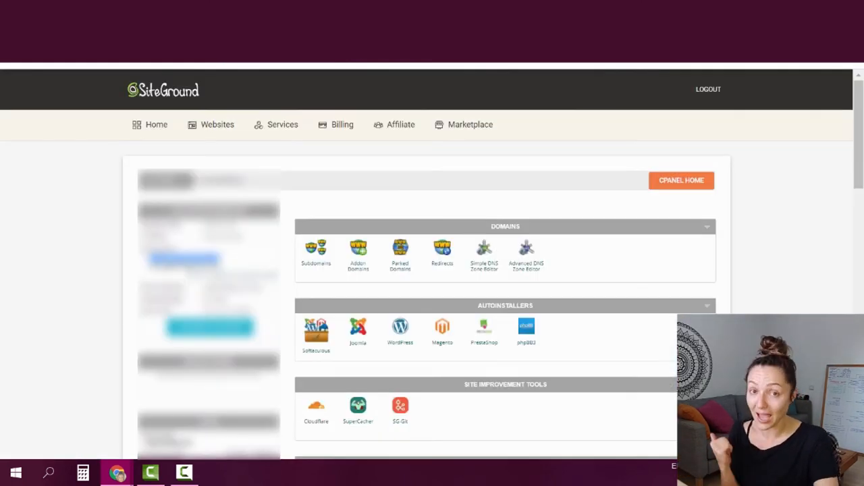
mouse_move(395, 297)
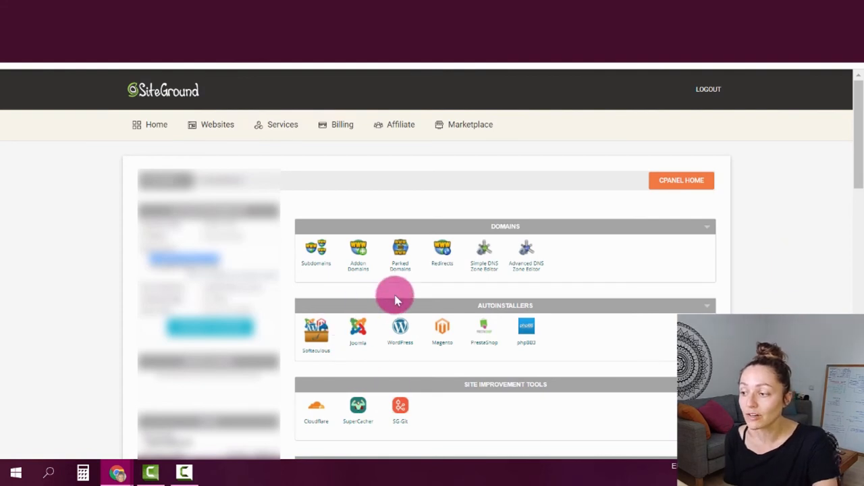
mouse_move(510, 226)
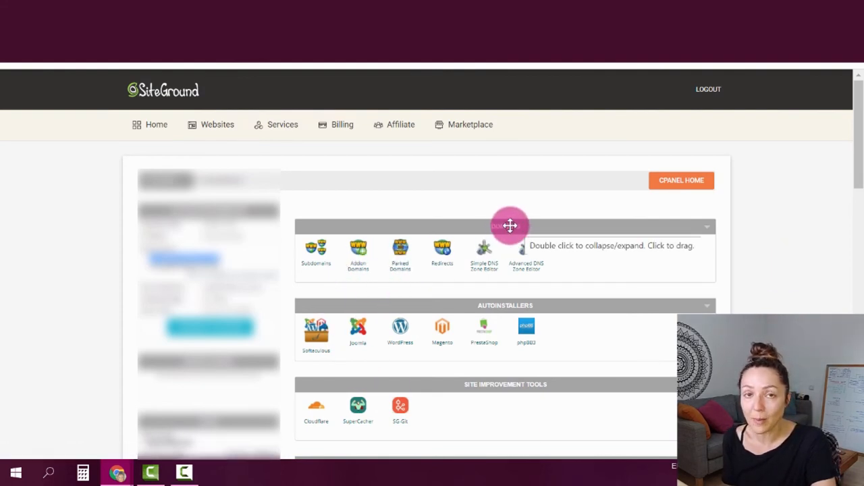
mouse_move(358, 270)
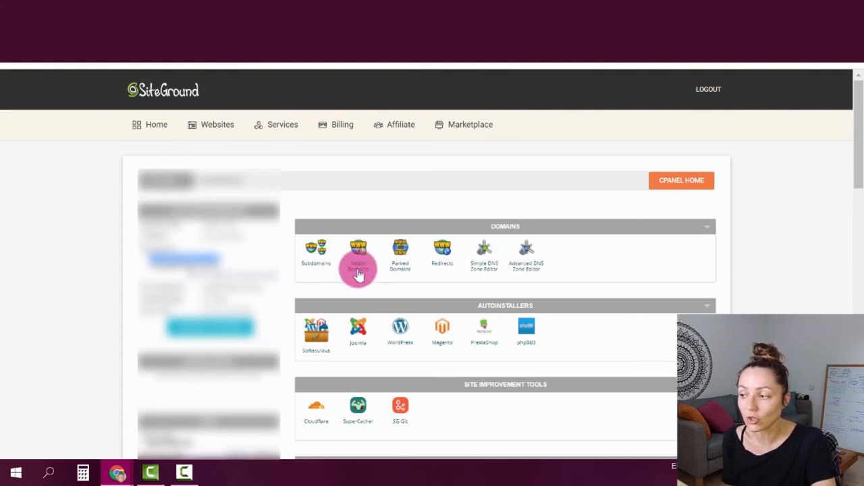
Open the Addon Domains tool from cPanel's Domains section
left_click(357, 253)
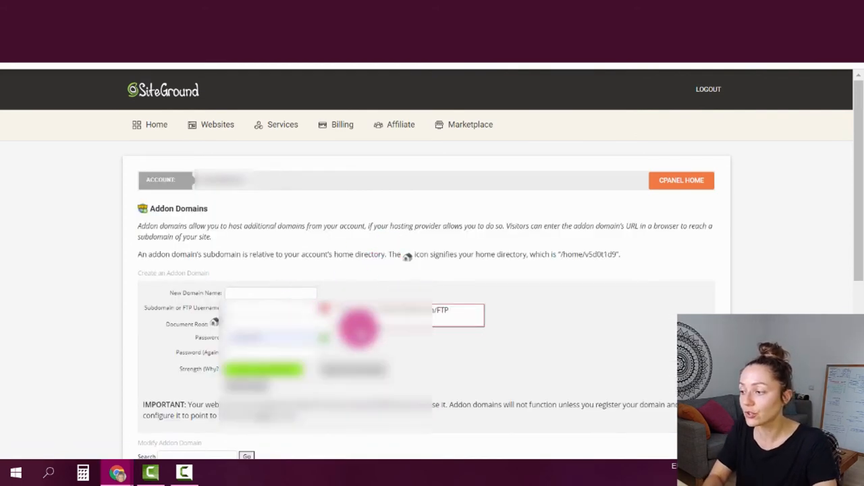
Enter nataliyarey.com as the addon domain and remove .com from the document root
left_click(245, 385)
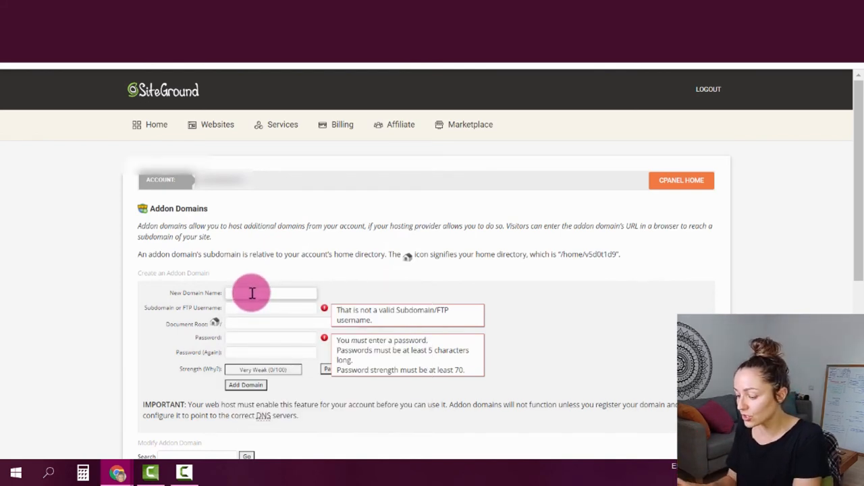
type("natali")
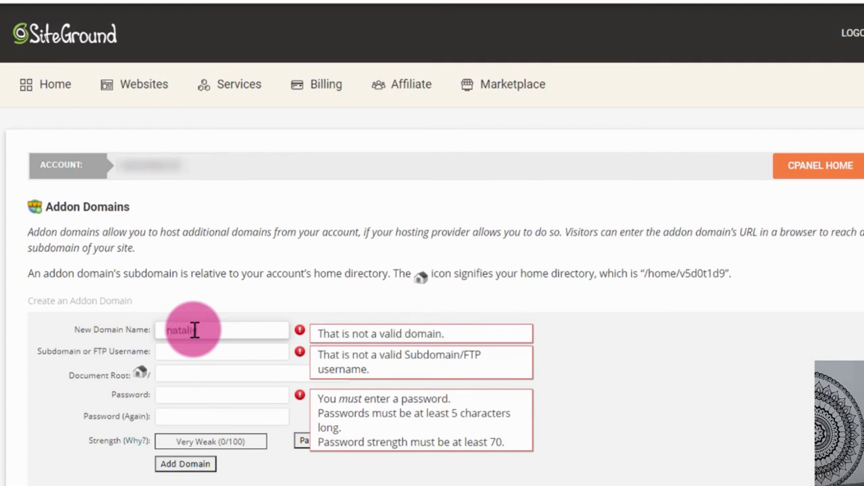
type("carey.co")
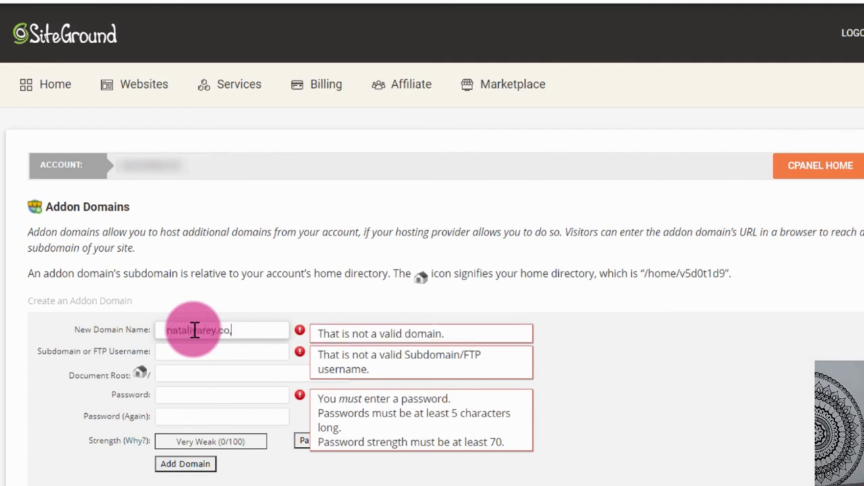
type("m")
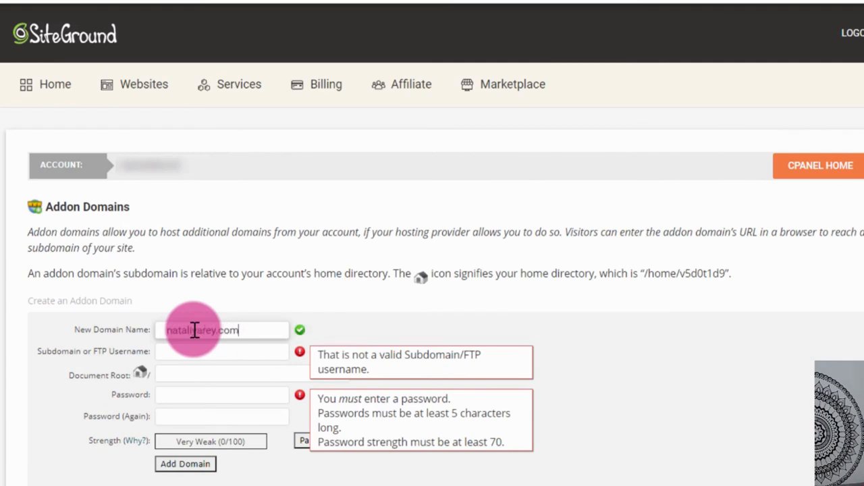
left_click(221, 356)
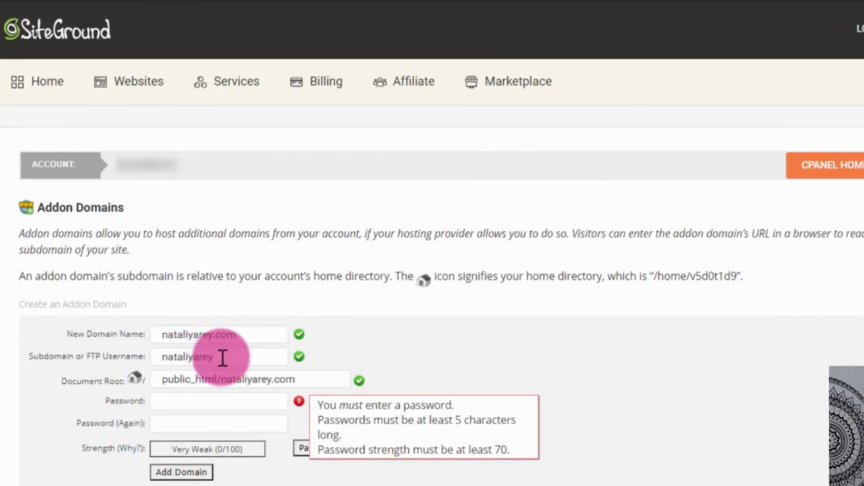
triple_click(228, 379)
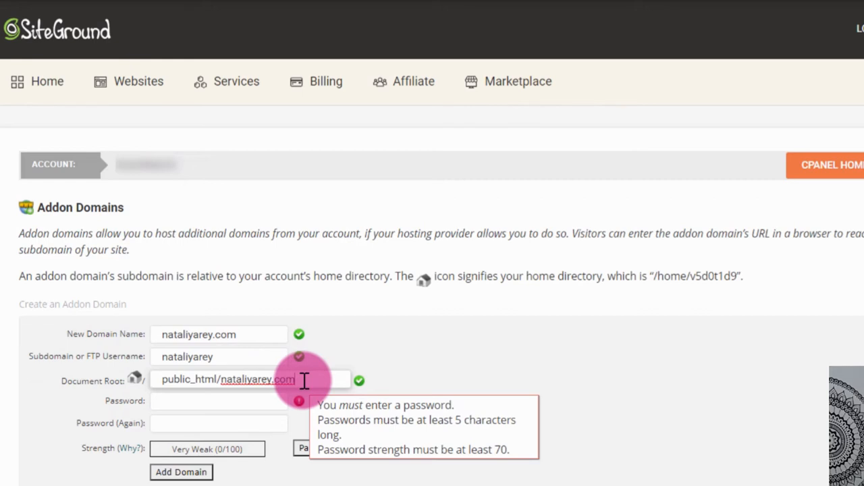
key("Backspace")
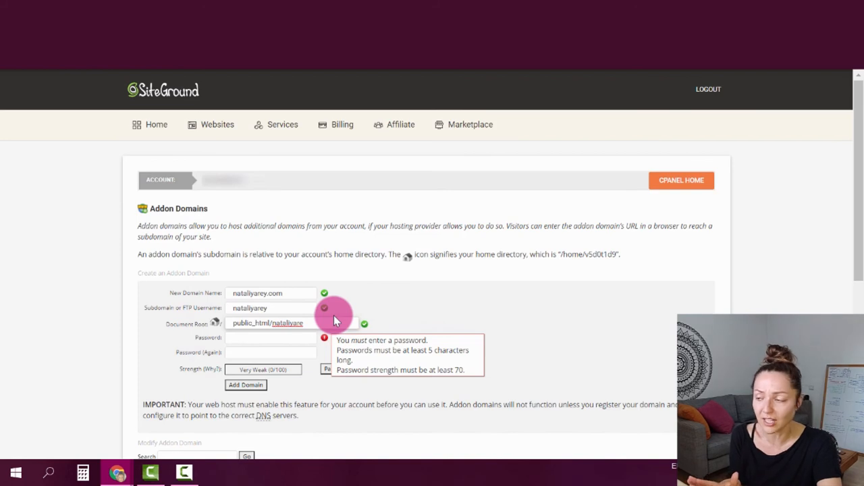
mouse_move(321, 378)
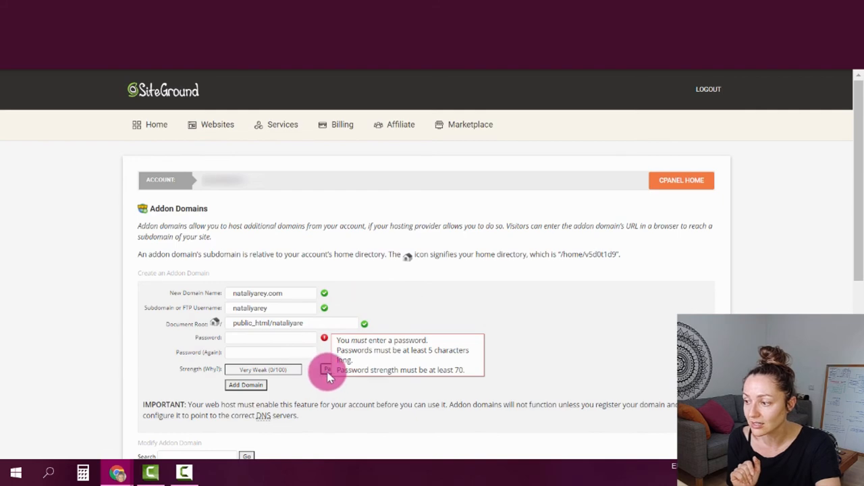
Fill both addon domain password fields with a generated Very Strong password
left_click(328, 369)
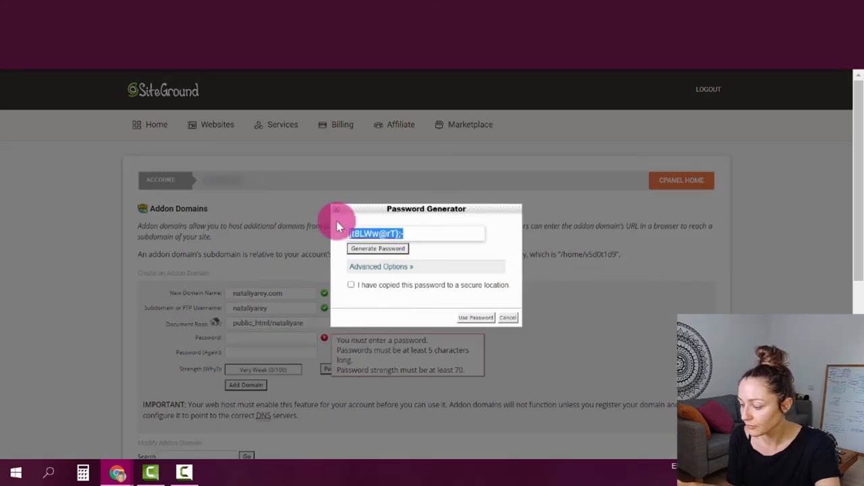
left_click(508, 318)
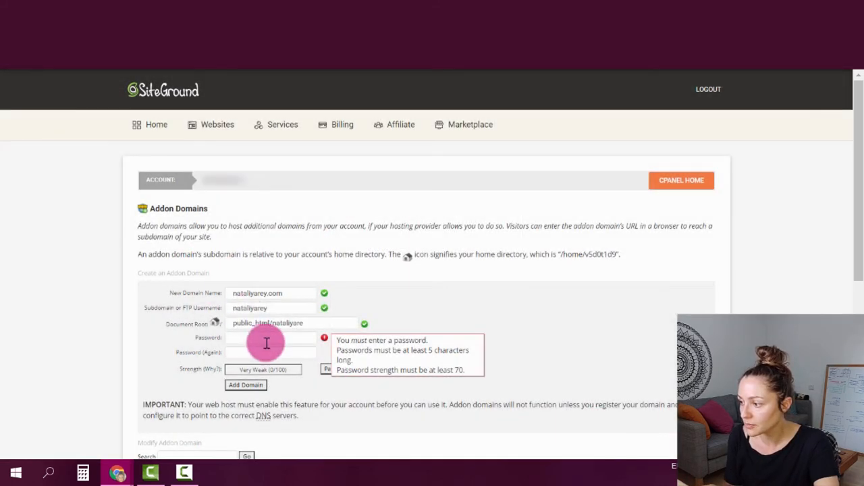
type("password")
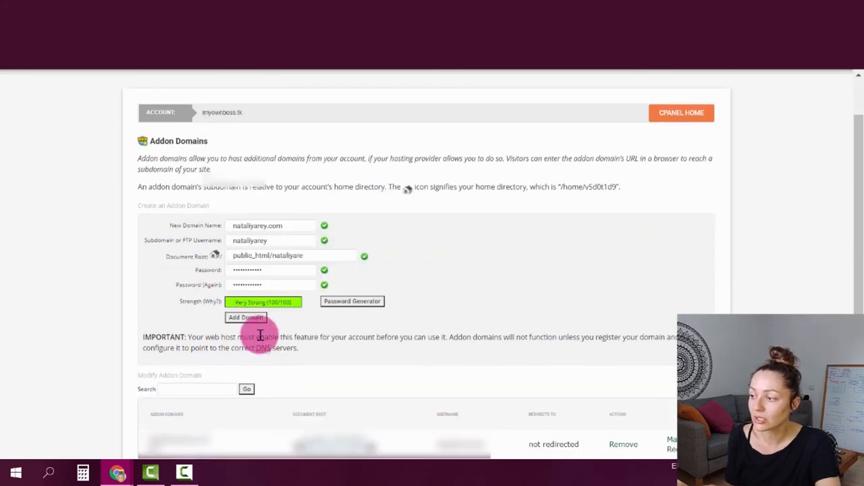
mouse_move(203, 232)
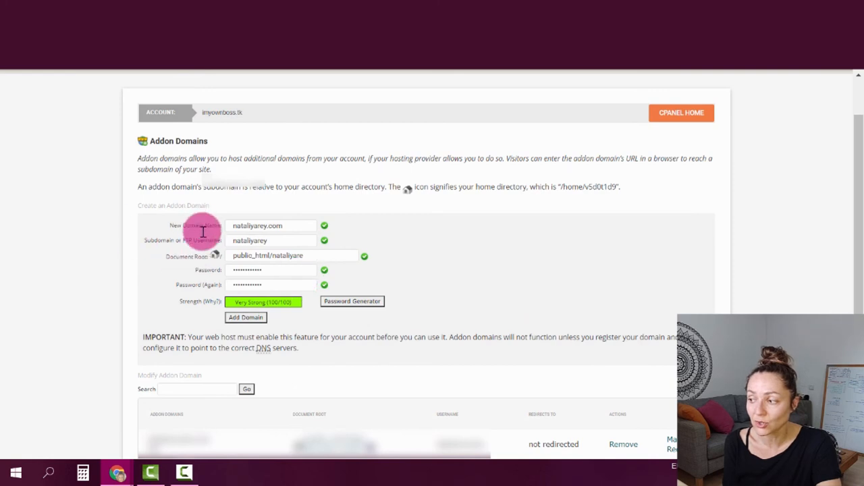
mouse_move(213, 233)
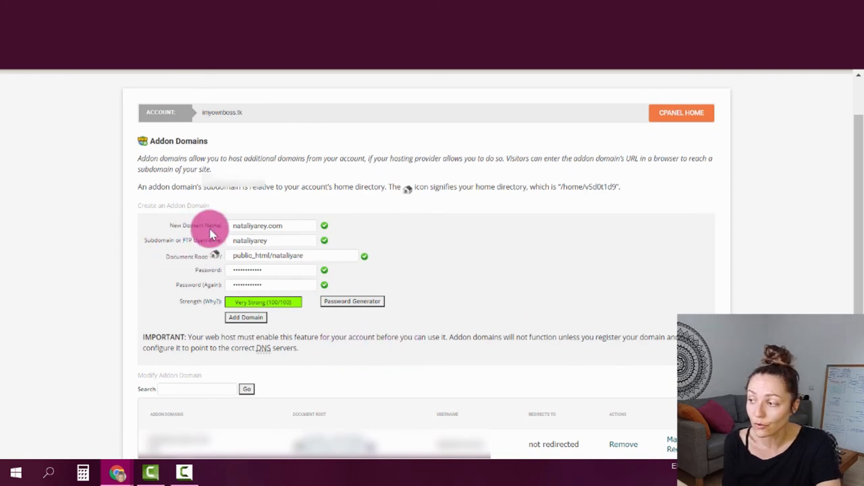
Check nataliyarey.com in the Modify Addon Domain list, then return to cPanel home
scroll("down", 3)
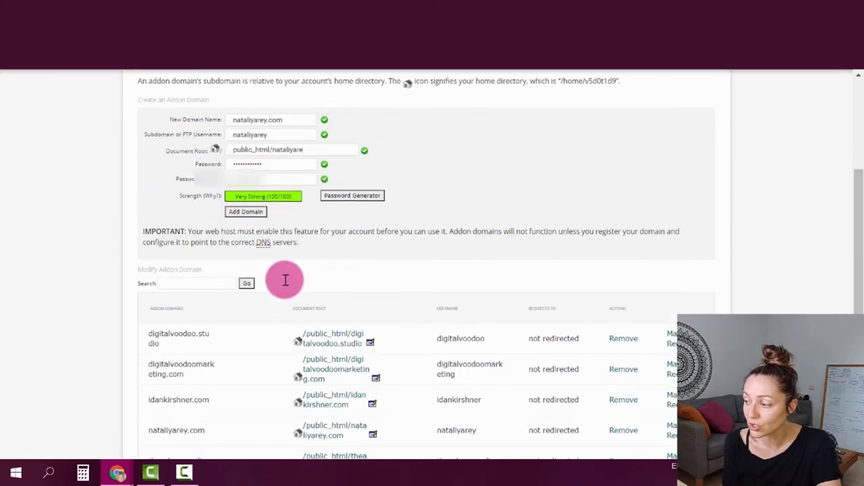
scroll("down", 3)
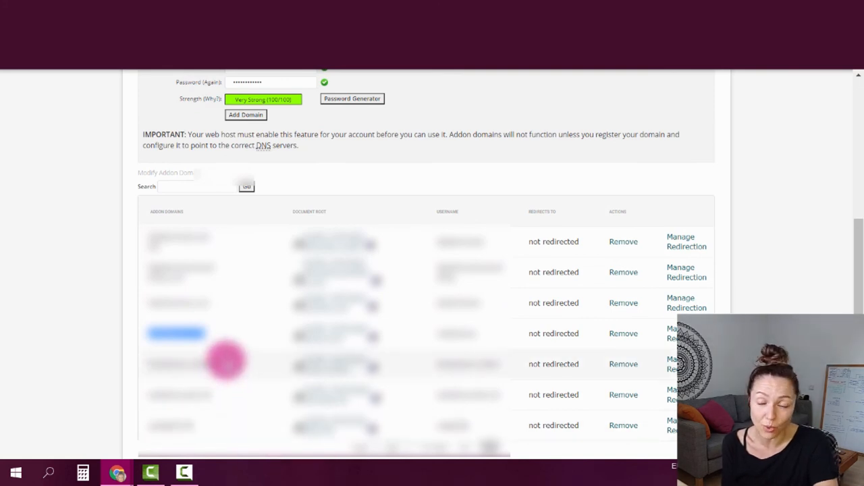
scroll("up", 3)
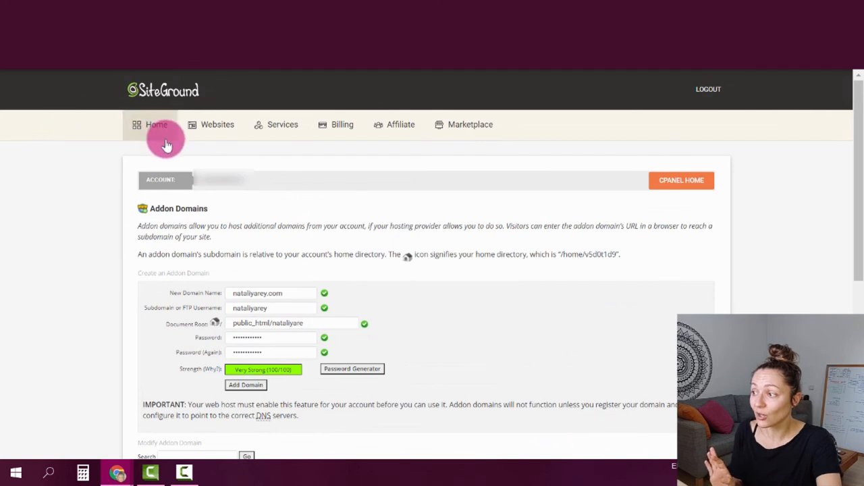
left_click(681, 180)
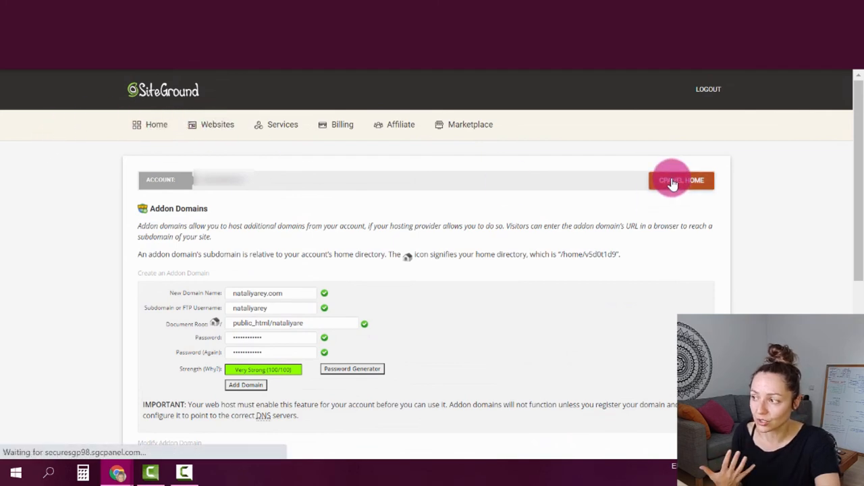
left_click(681, 180)
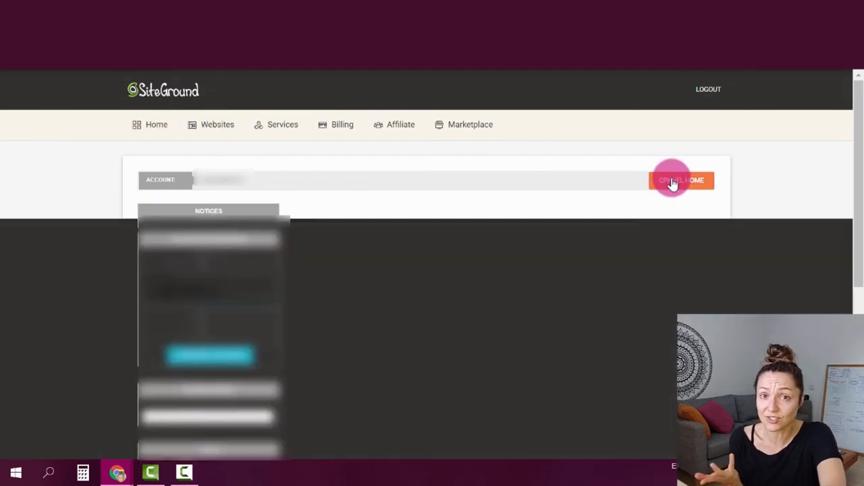